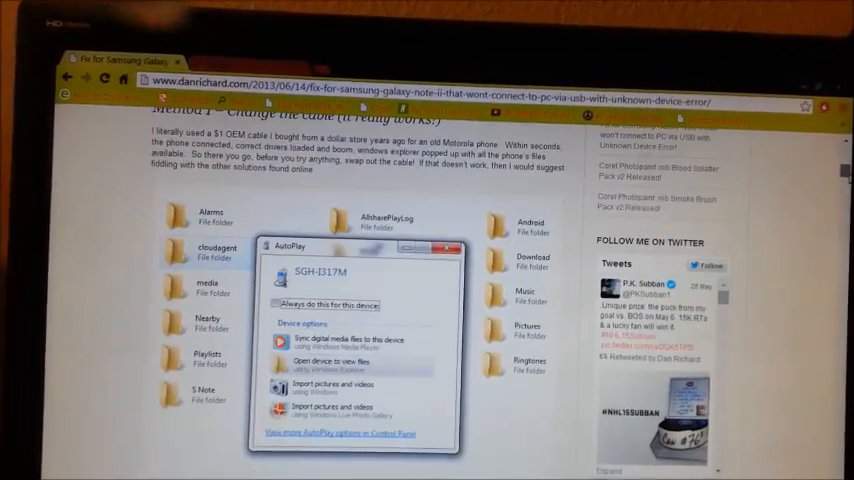
# - Scroll the article past Method 1 to Method 2 on USB 3.0 ports
pyautogui.scroll(3)
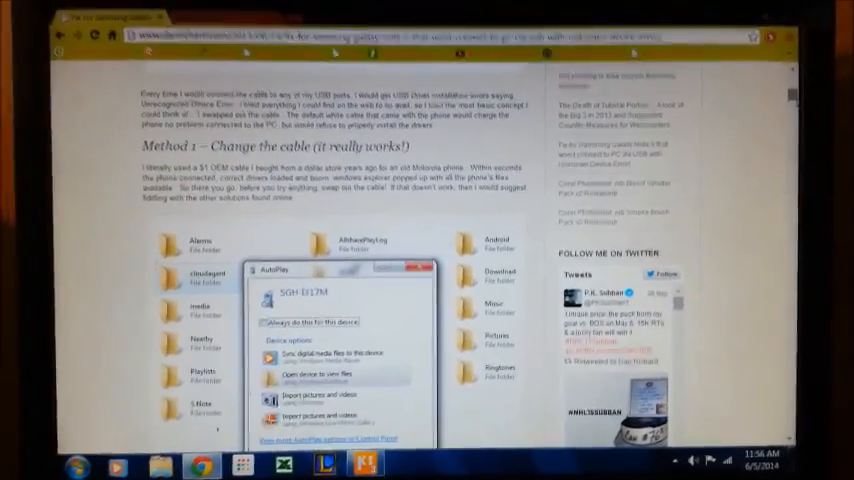
pyautogui.scroll(-3)
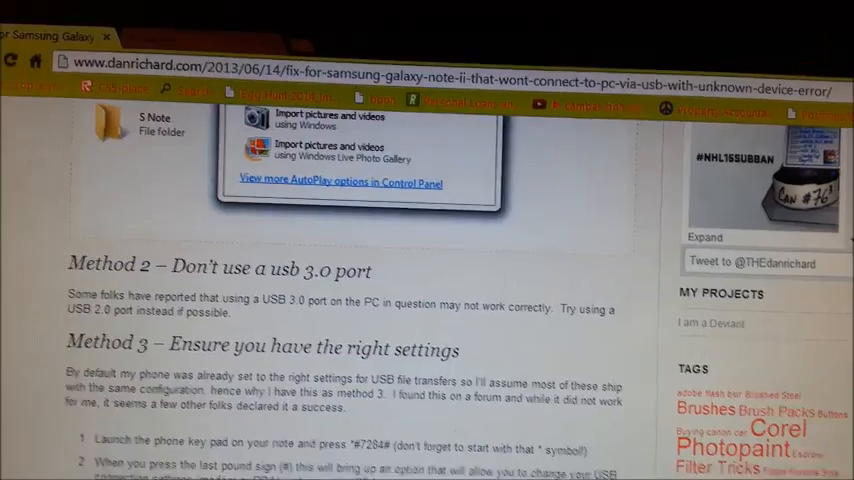
# - Scroll down through Method 3's numbered USB connection setting steps
pyautogui.scroll(-3)
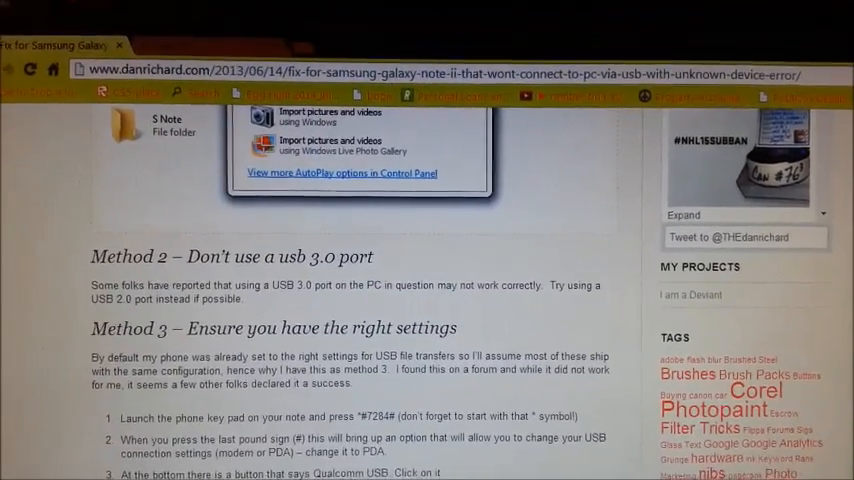
pyautogui.scroll(-3)
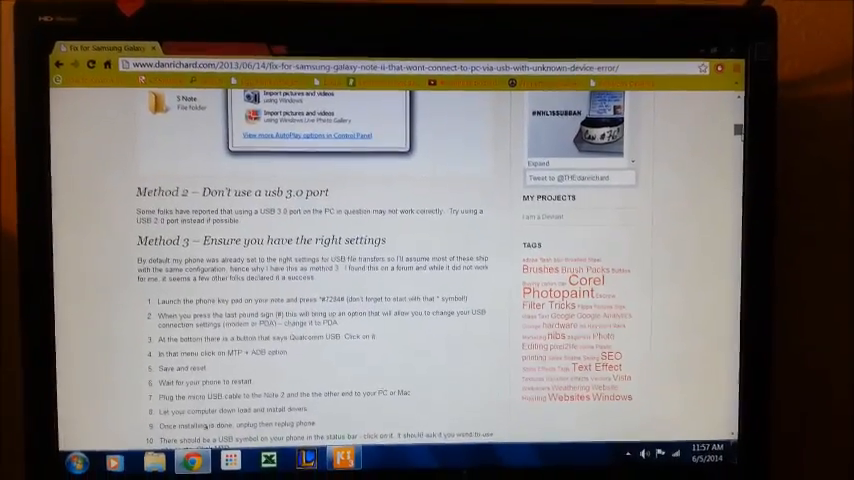
# - Scroll to the final steps and sign-off, then back to Method 1's AutoPlay screenshot
pyautogui.scroll(-3)
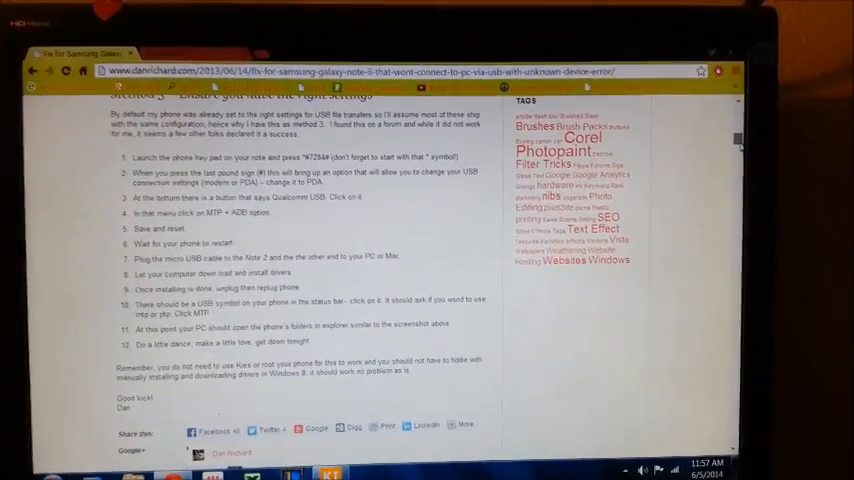
pyautogui.scroll(-3)
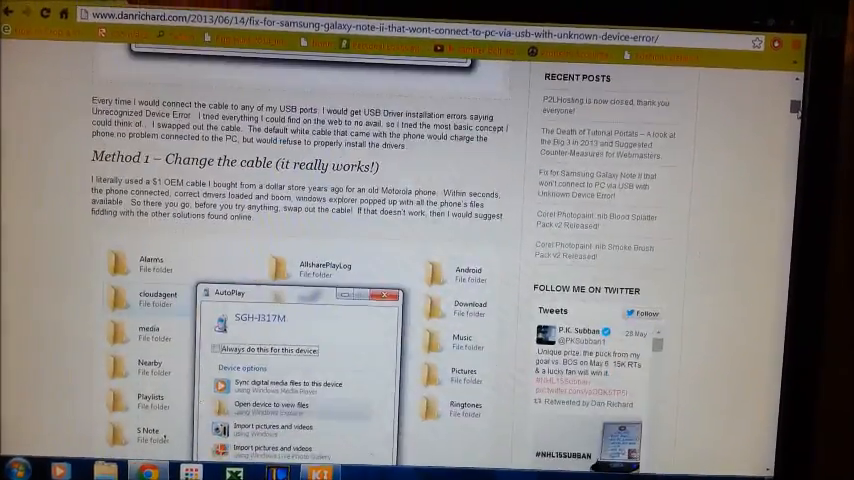
# - Return to the top of the post showing the blog header and Galaxy Note II title
pyautogui.scroll(-3)
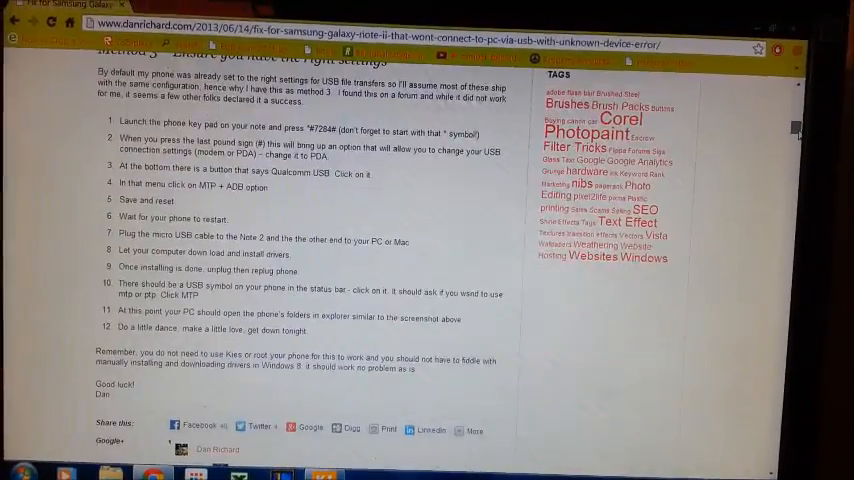
pyautogui.scroll(-3)
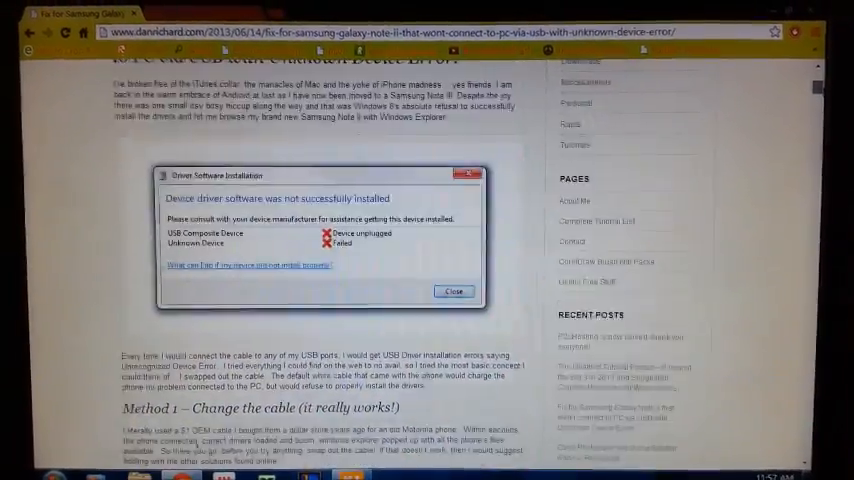
pyautogui.click(453, 291)
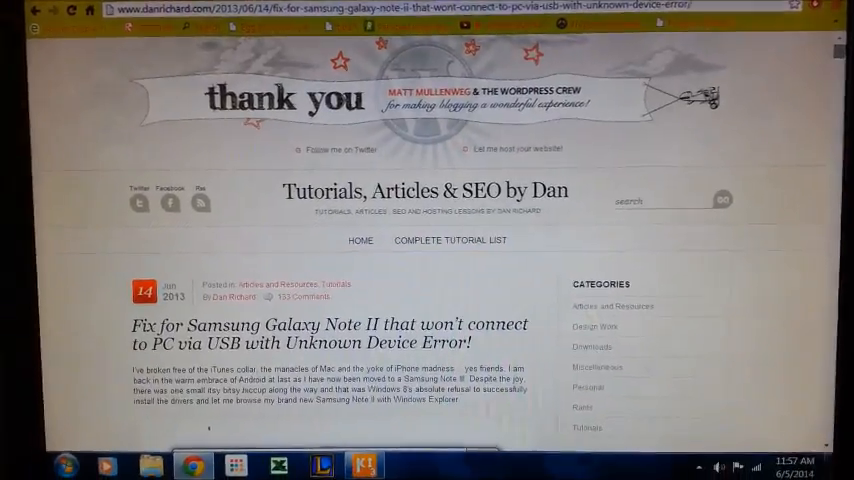